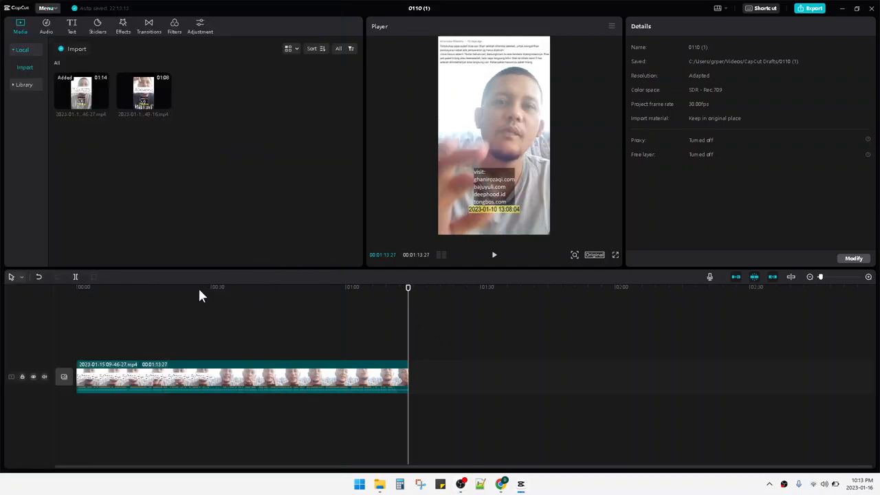
pyautogui.moveTo(118, 283)
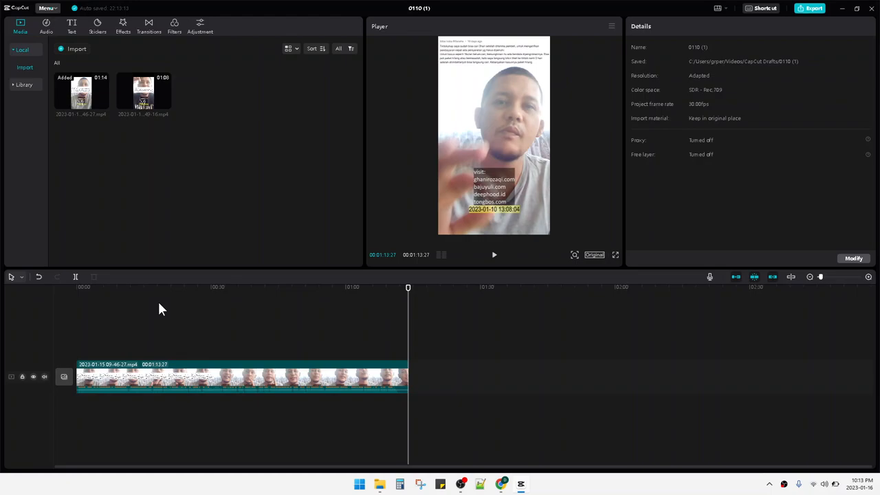
pyautogui.moveTo(305, 264)
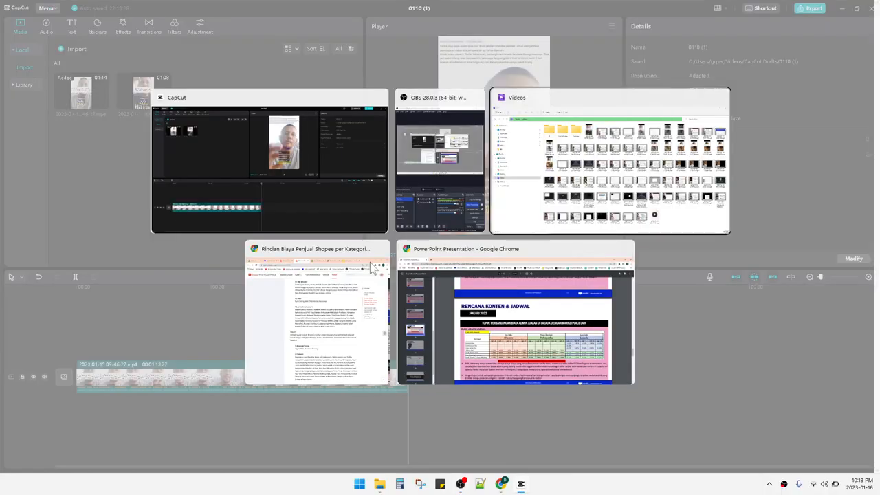
# - Browse the recorded clips in the Videos folder, then switch back to the CapCut project
pyautogui.click(609, 162)
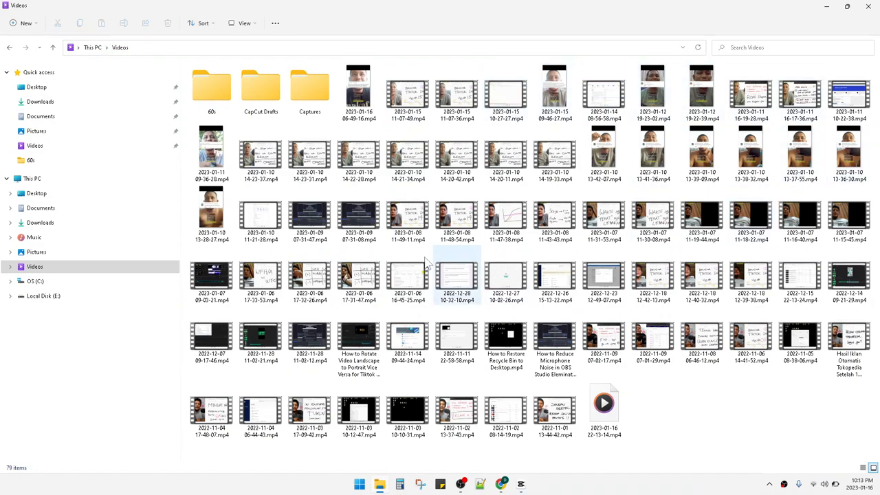
pyautogui.click(309, 218)
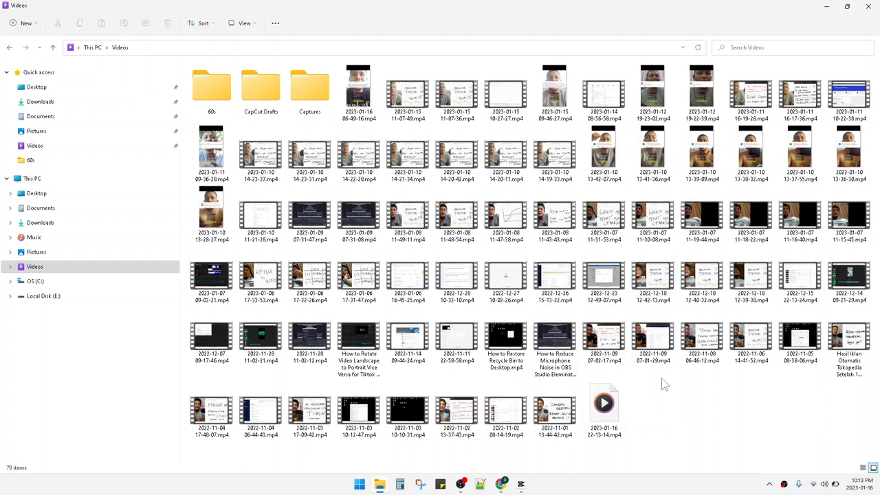
pyautogui.click(555, 217)
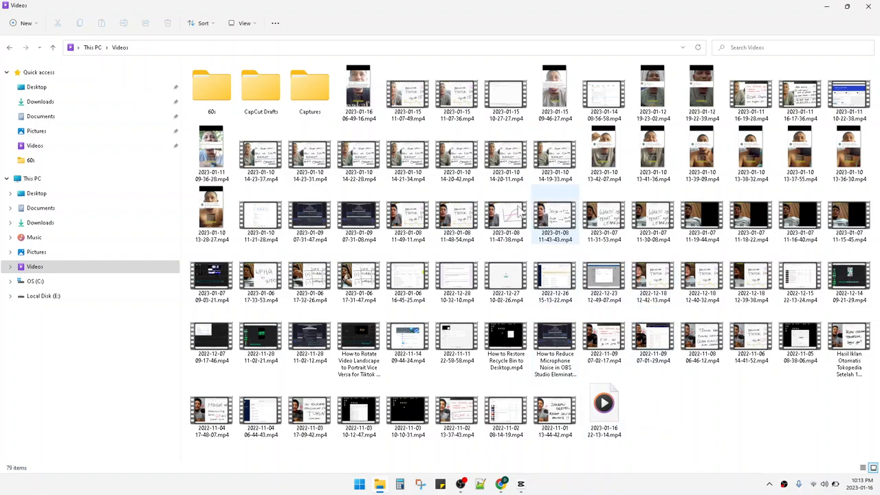
pyautogui.click(556, 151)
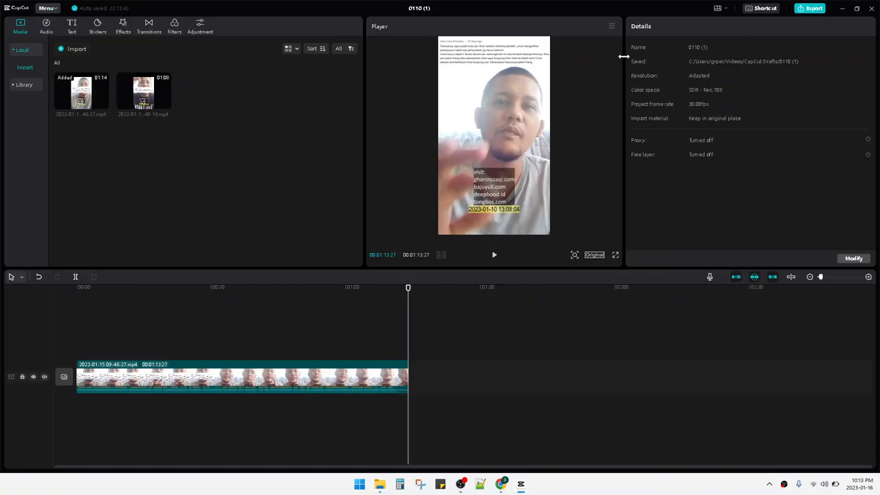
pyautogui.moveTo(259, 185)
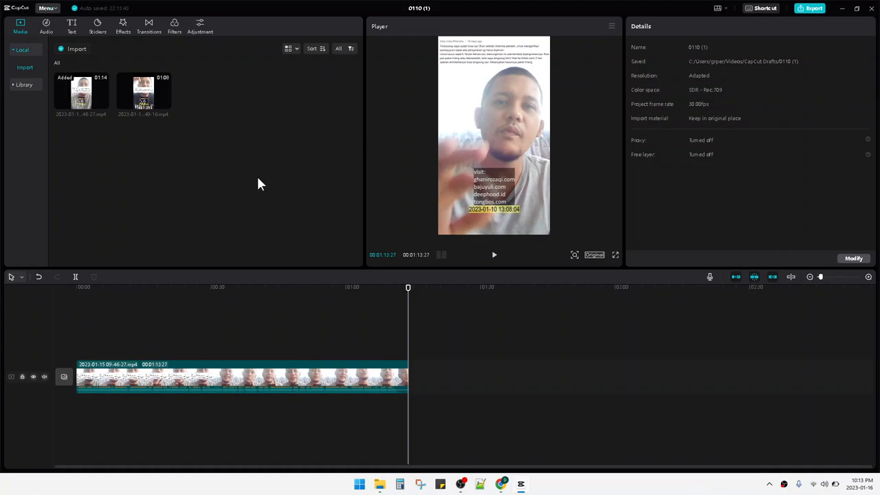
pyautogui.moveTo(64, 376)
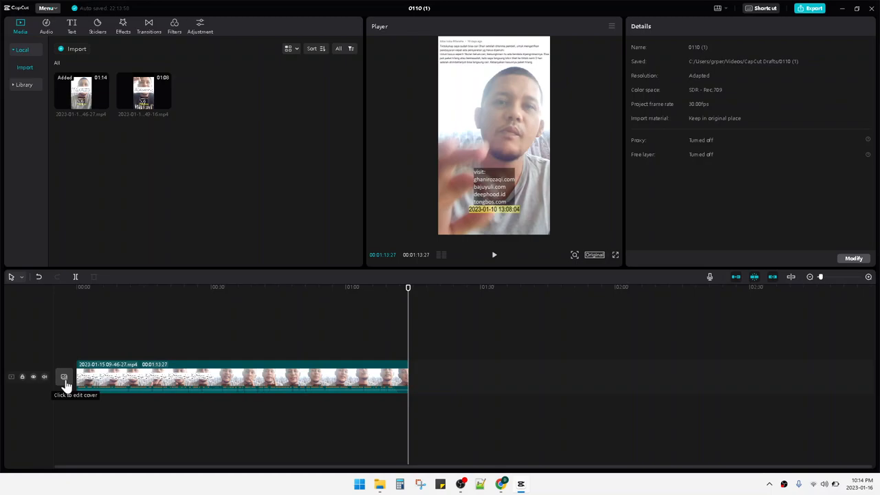
# - Pick a frame from the clip as the cover, glance at the Local option, and continue to cover design
pyautogui.click(64, 377)
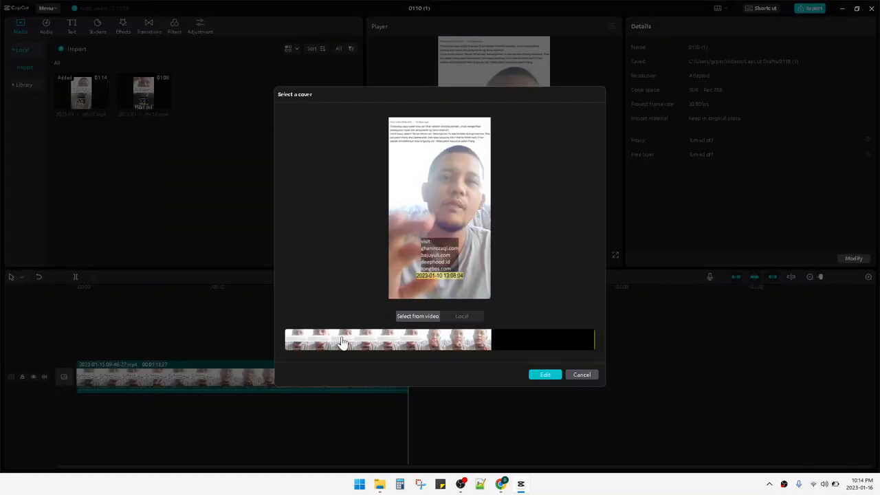
pyautogui.click(450, 341)
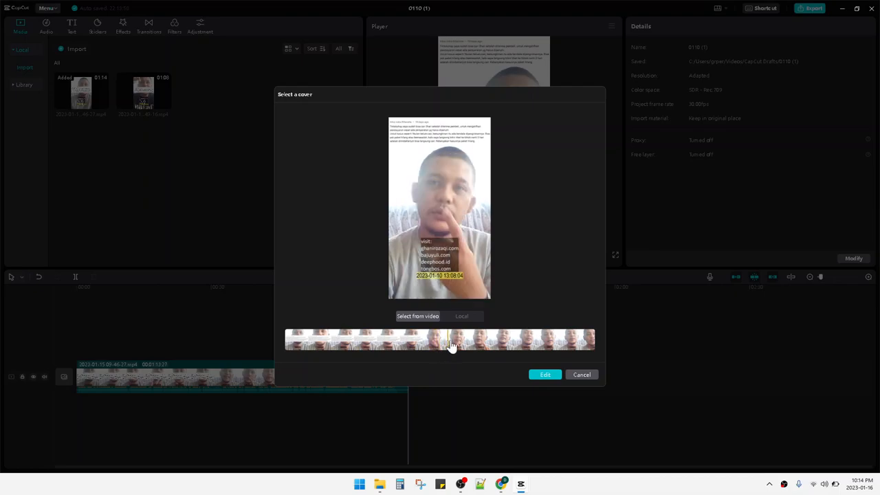
pyautogui.click(462, 316)
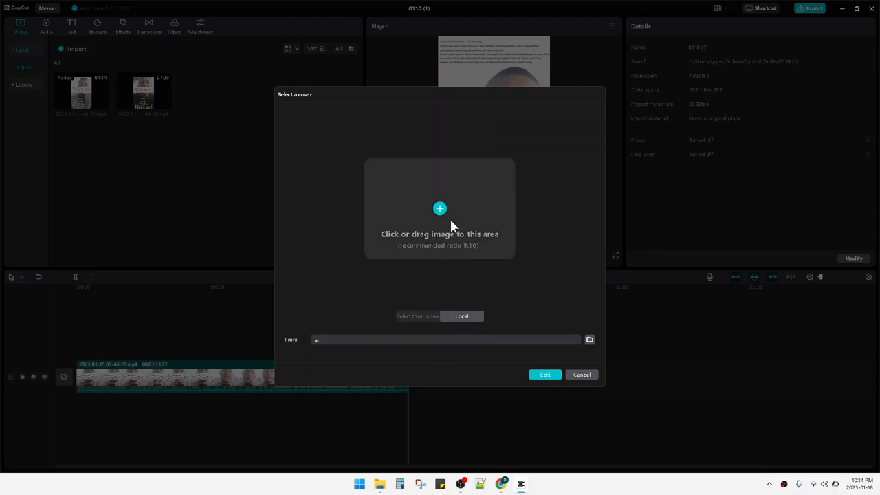
pyautogui.click(418, 315)
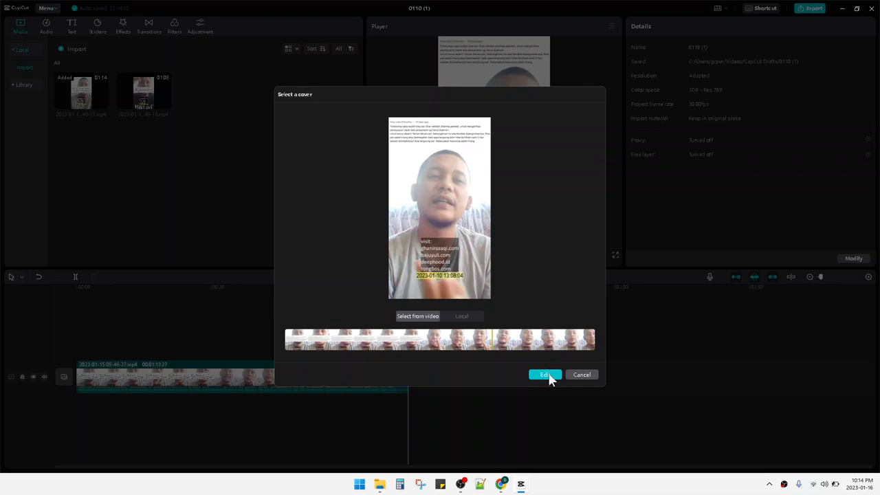
pyautogui.click(544, 374)
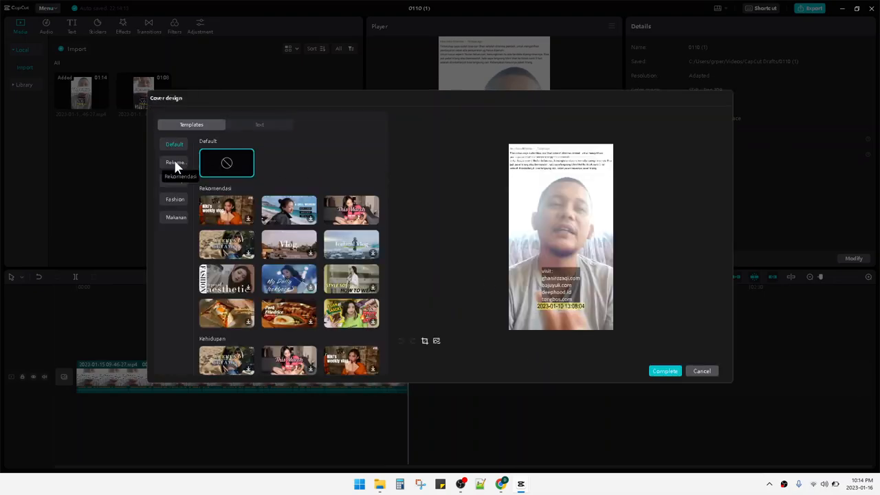
# - Check the cover text options, then show the Fashion template category and look through its list
pyautogui.click(258, 124)
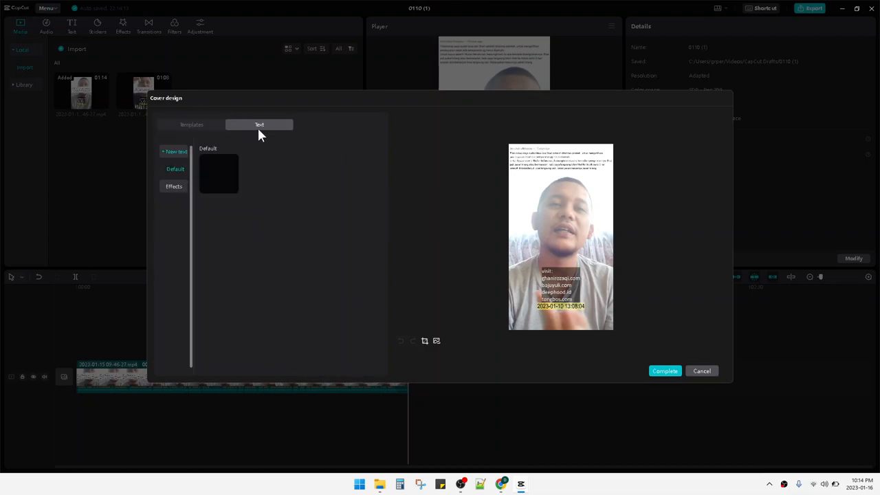
pyautogui.click(191, 124)
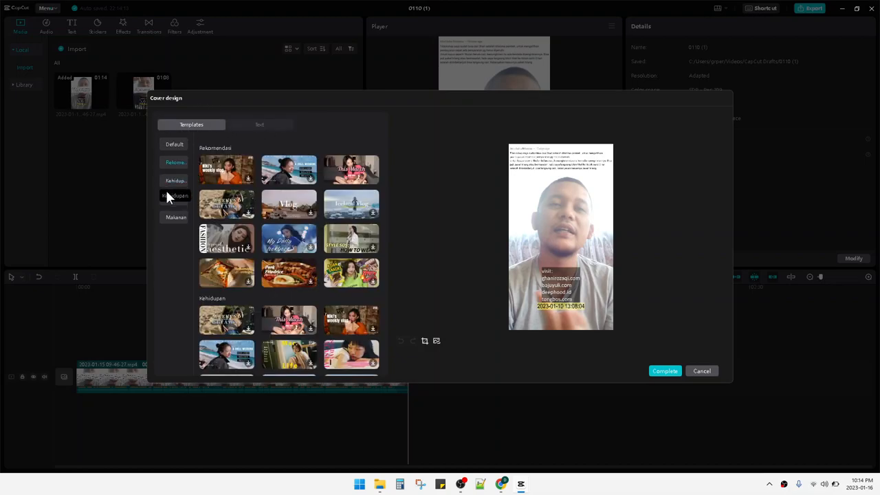
pyautogui.click(175, 198)
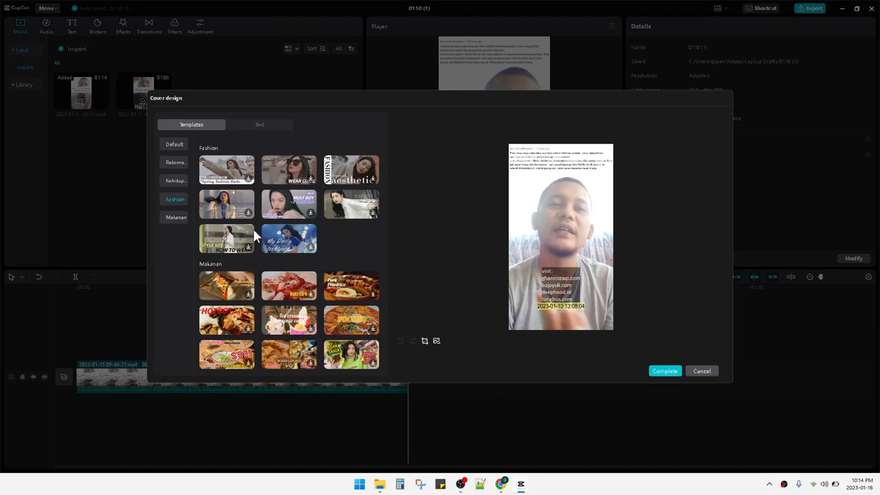
pyautogui.moveTo(239, 319)
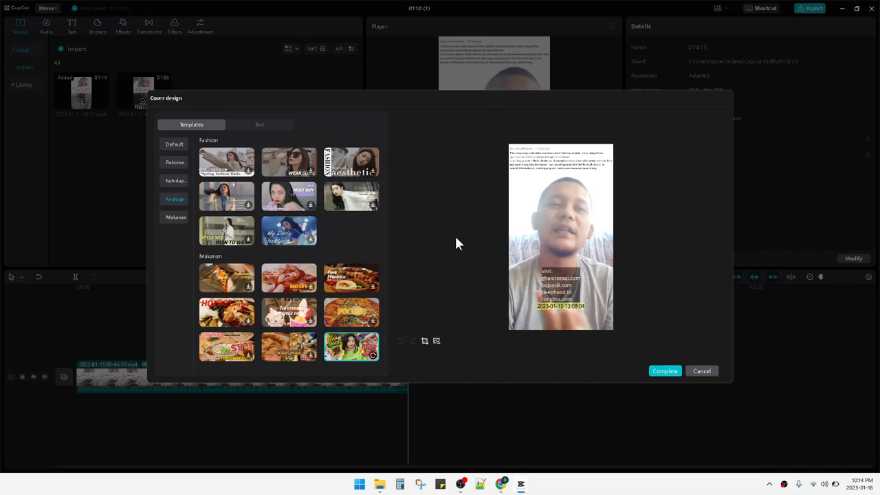
pyautogui.moveTo(560, 237)
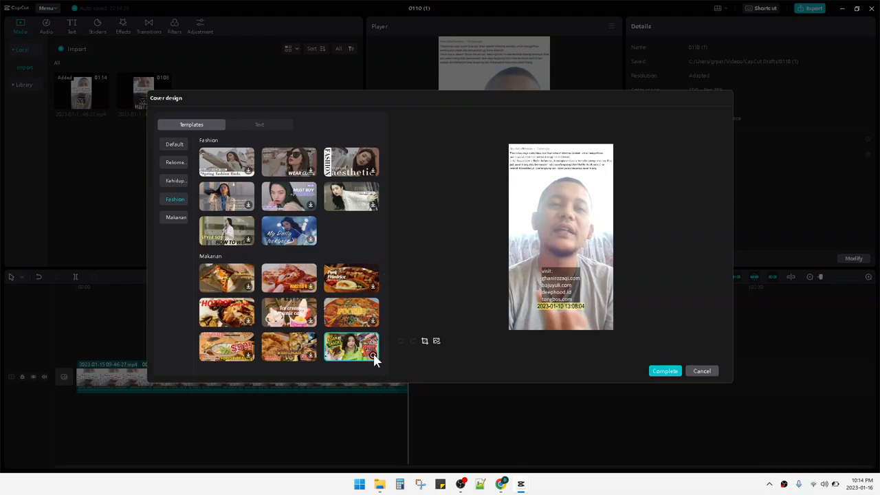
pyautogui.moveTo(436, 341)
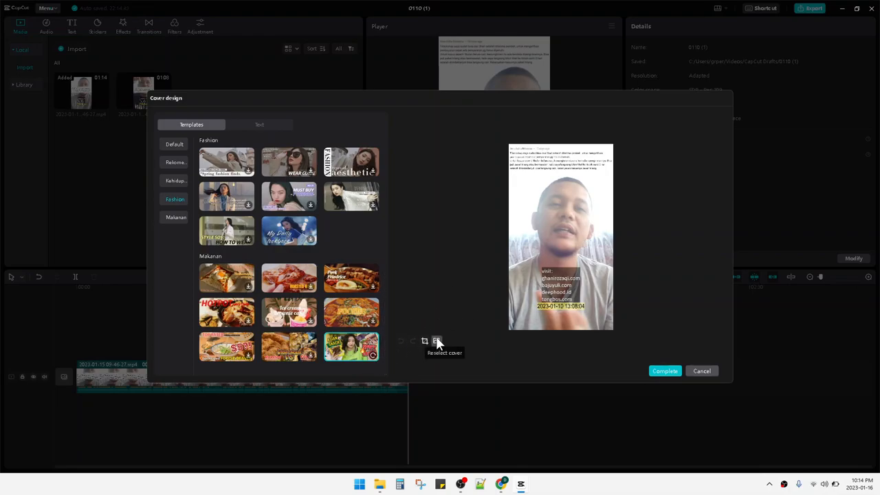
pyautogui.moveTo(540, 195)
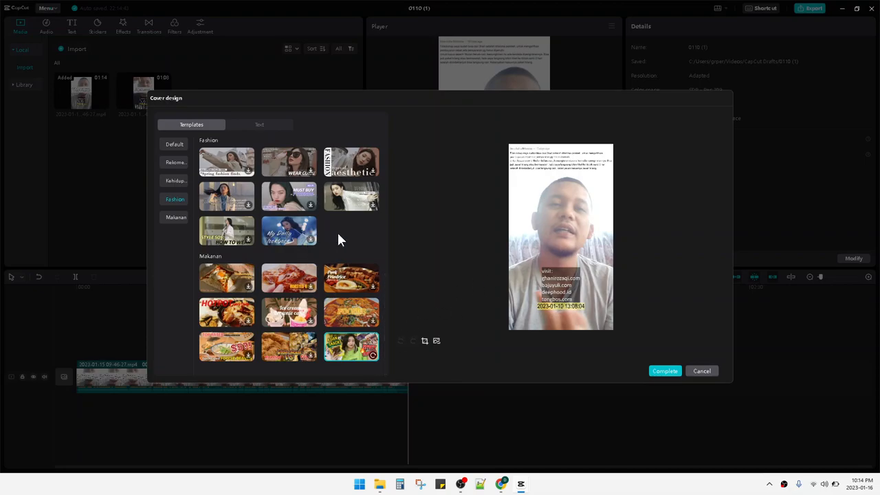
pyautogui.scroll(3)
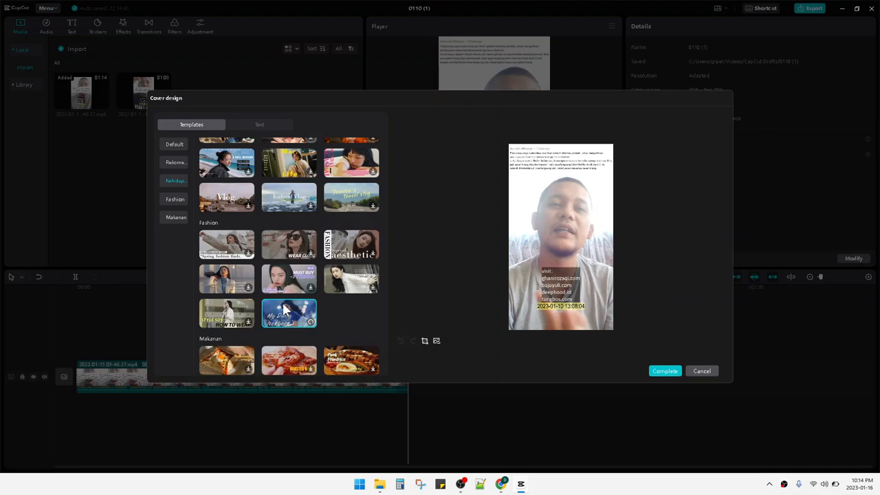
# - Apply the My Daily Lookbook template to the cover and deselect its elements
pyautogui.click(289, 314)
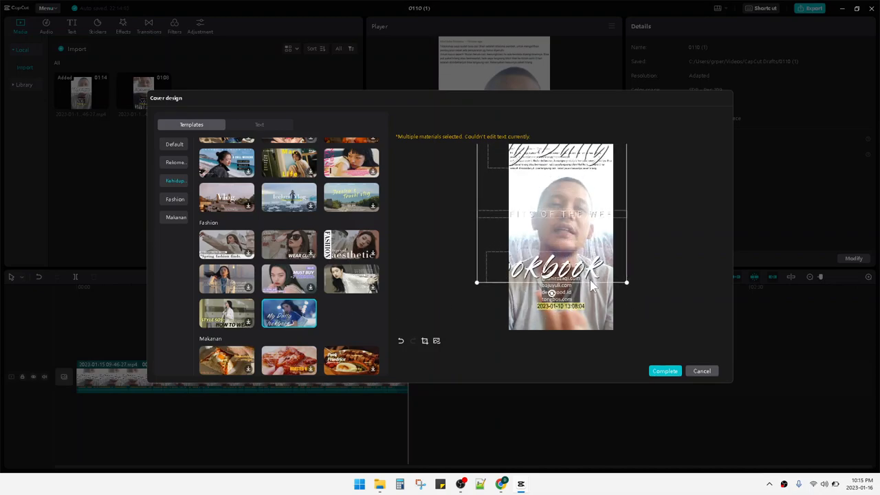
pyautogui.click(289, 314)
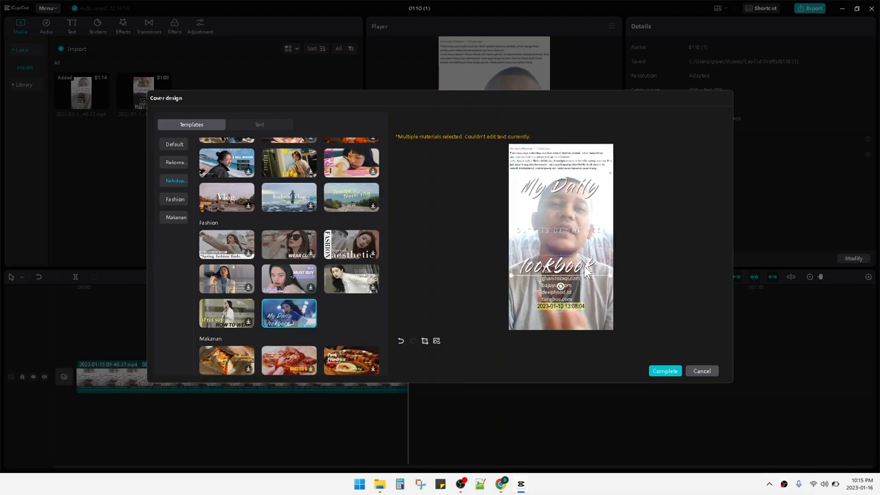
pyautogui.click(558, 187)
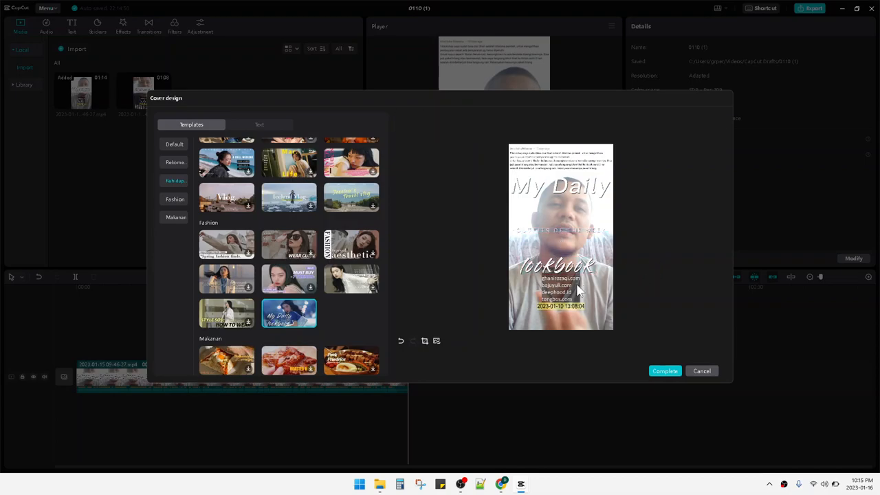
pyautogui.moveTo(685, 319)
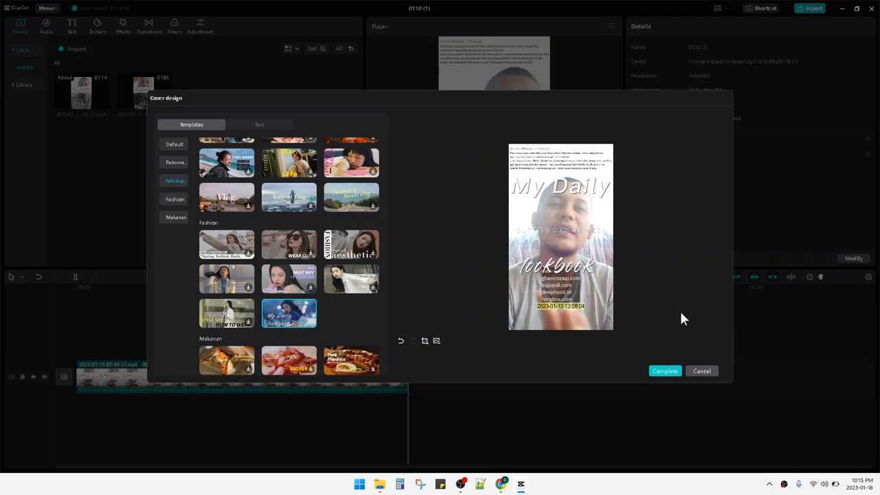
pyautogui.moveTo(676, 324)
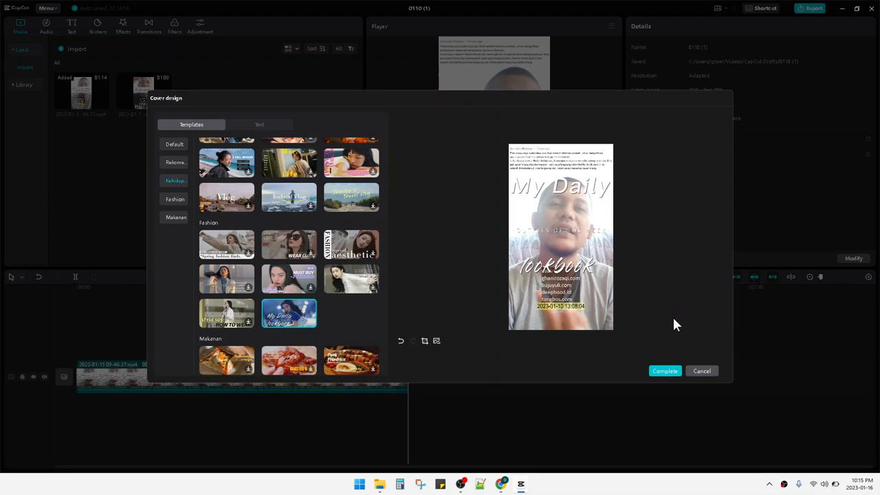
pyautogui.moveTo(708, 347)
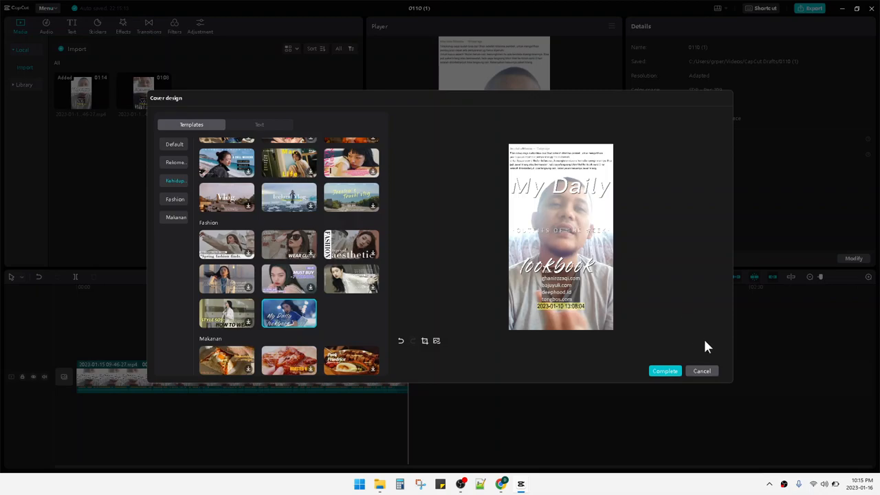